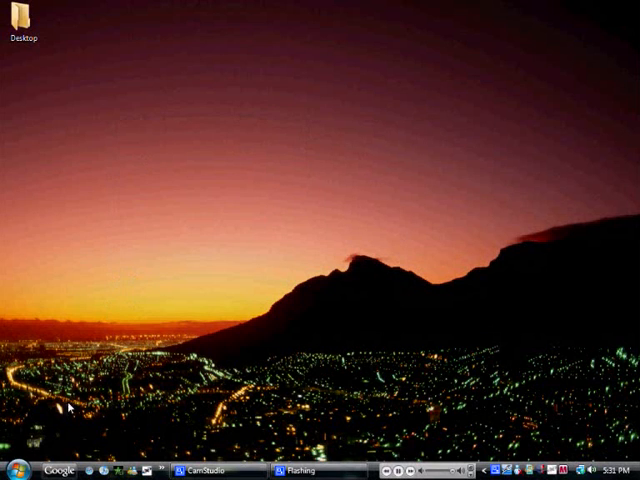
pyautogui.click(15, 467)
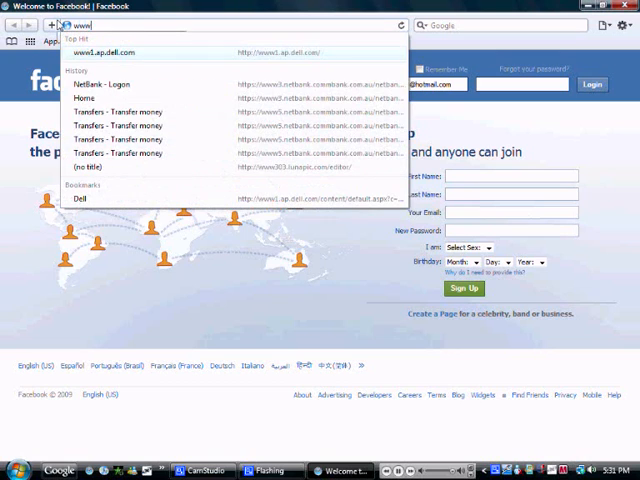
pyautogui.write('www.google.com/')
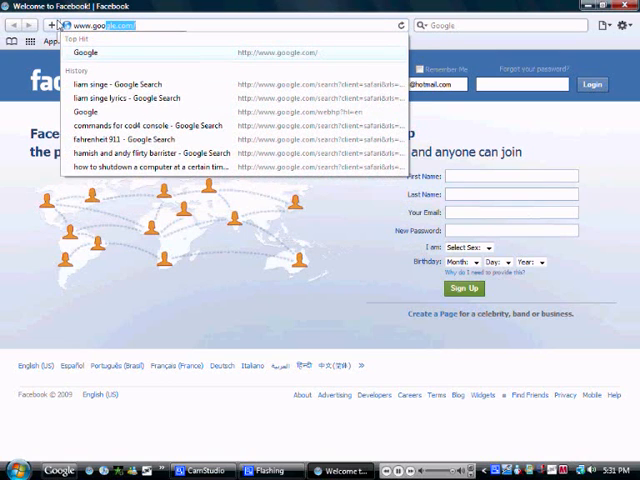
pyautogui.click(88, 53)
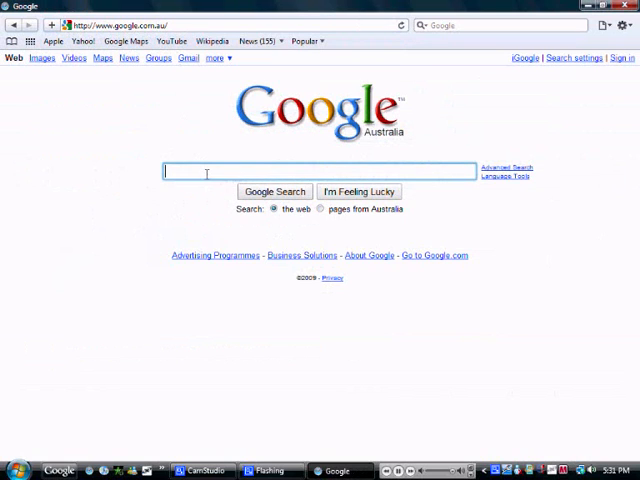
# Step: Search Google for 'any video converter'
pyautogui.write('any')
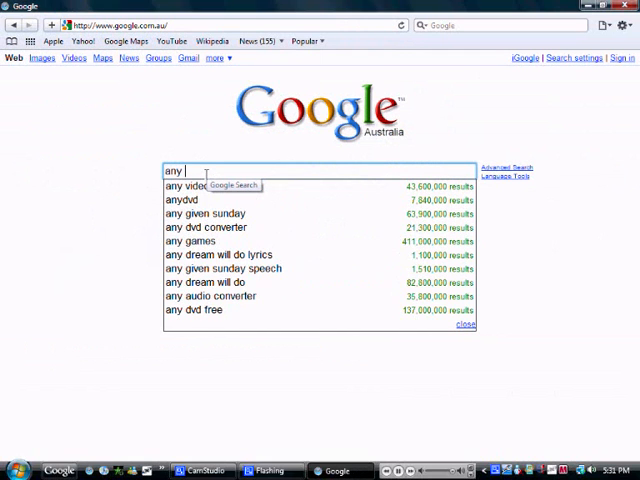
pyautogui.write('vido')
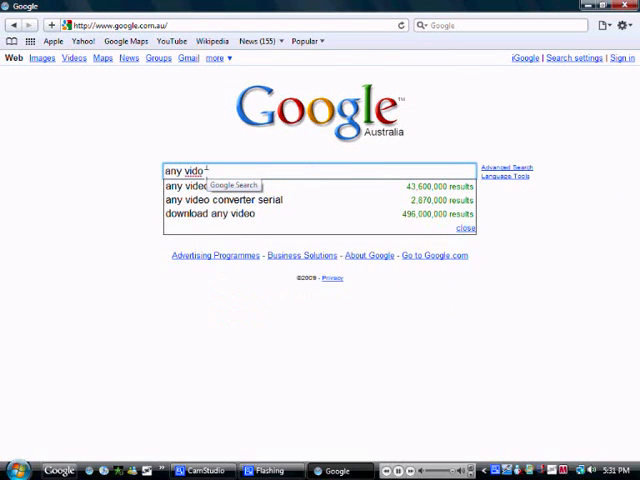
pyautogui.write('converter')
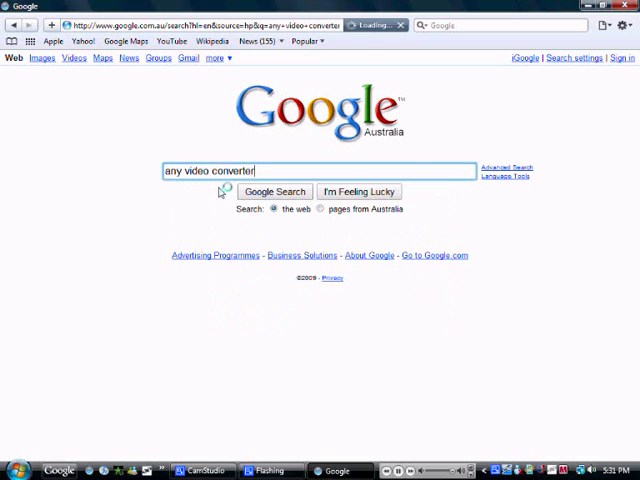
pyautogui.click(274, 191)
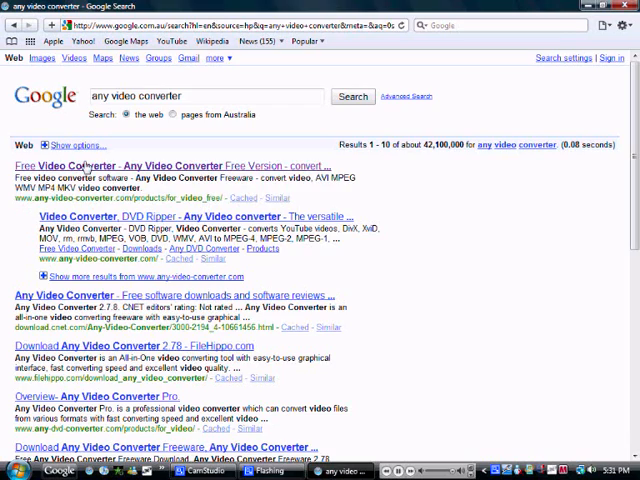
# Step: Download avc-free.exe from the first result's Download Link1 and choose to run it
pyautogui.click(90, 166)
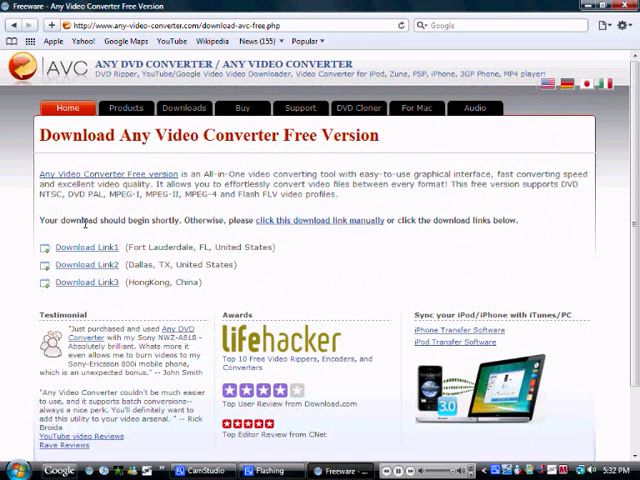
pyautogui.click(88, 247)
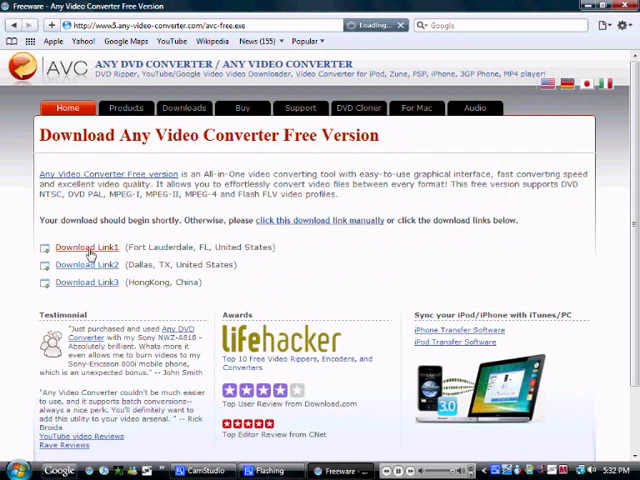
pyautogui.click(86, 247)
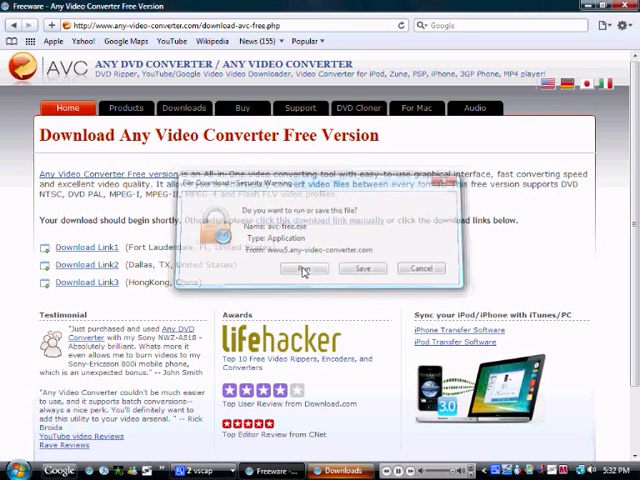
pyautogui.click(303, 268)
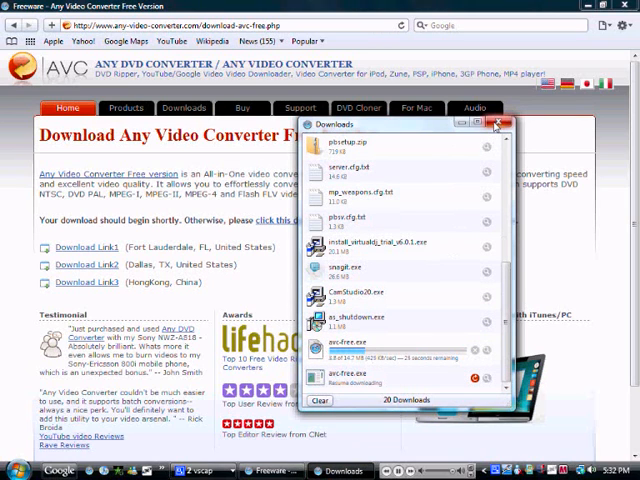
pyautogui.moveTo(497, 124)
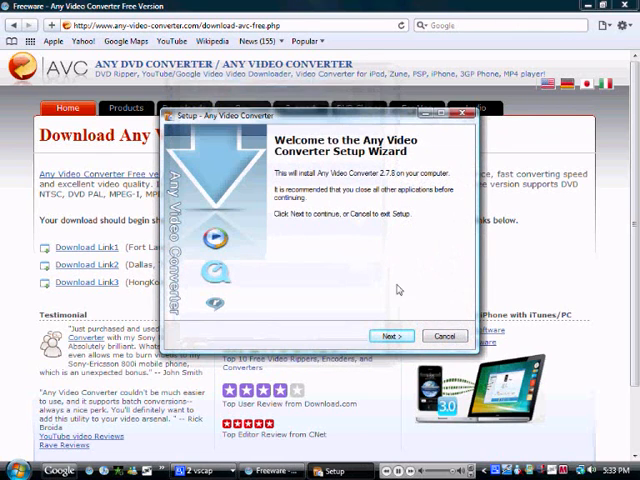
# Step: Install Any Video Converter 2.7.8 with default folders and a desktop icon, then launch it
pyautogui.click(391, 335)
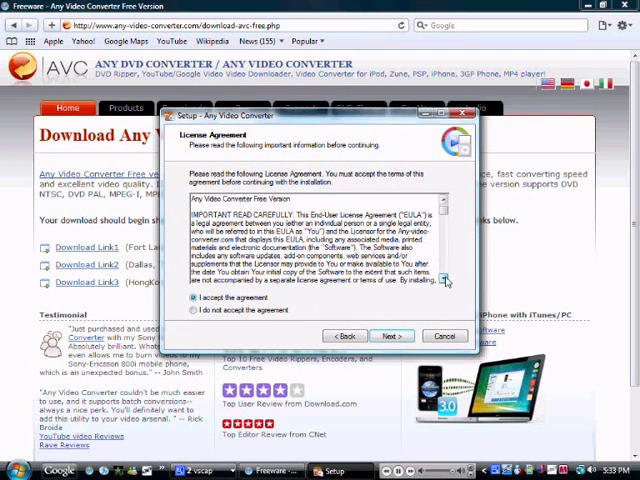
pyautogui.scroll(-3)
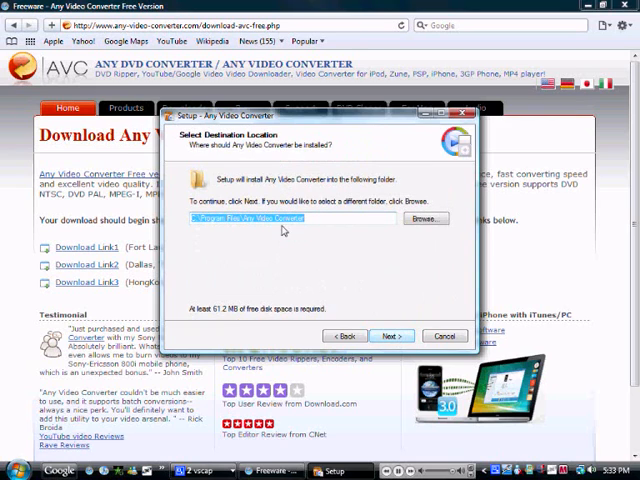
pyautogui.click(392, 335)
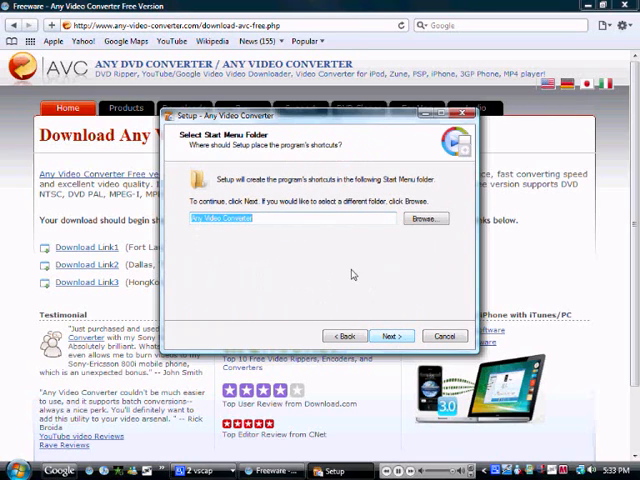
pyautogui.click(392, 335)
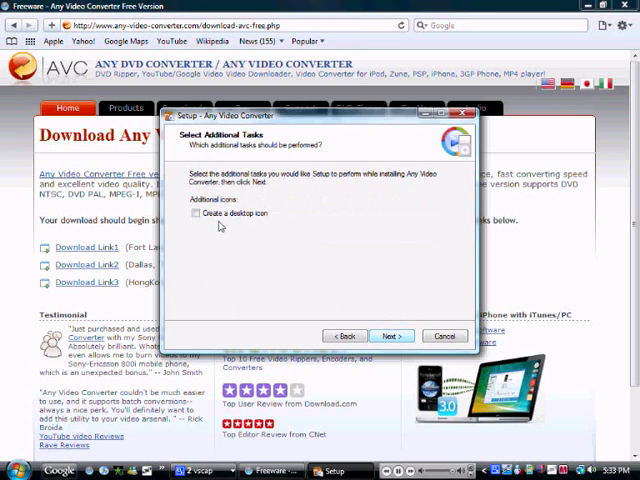
pyautogui.click(391, 335)
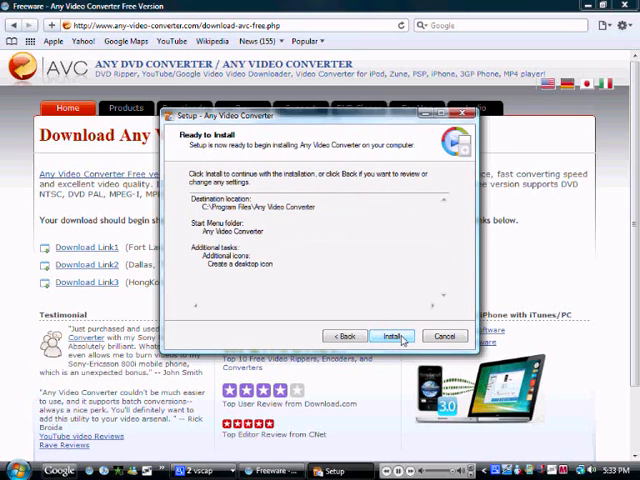
pyautogui.click(392, 335)
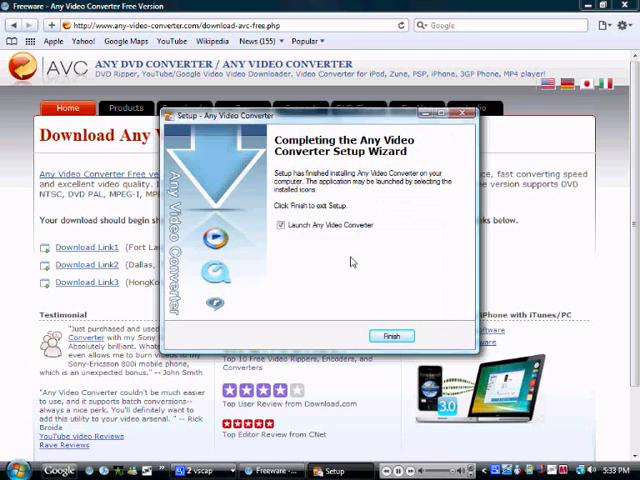
pyautogui.click(391, 335)
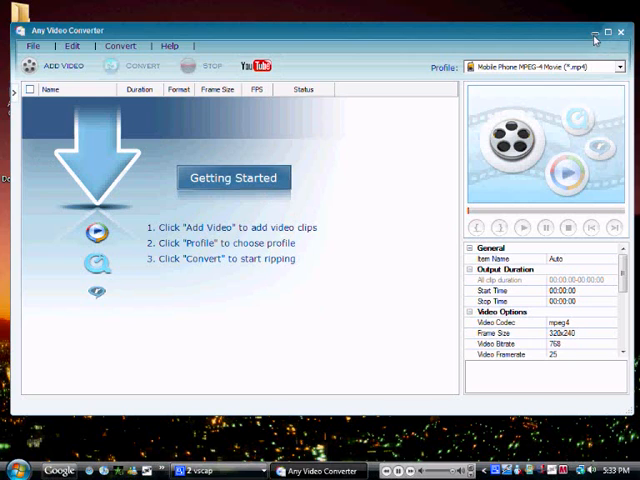
# Step: Open the Yes Man movie folder on the external drive in Windows Explorer
pyautogui.click(595, 35)
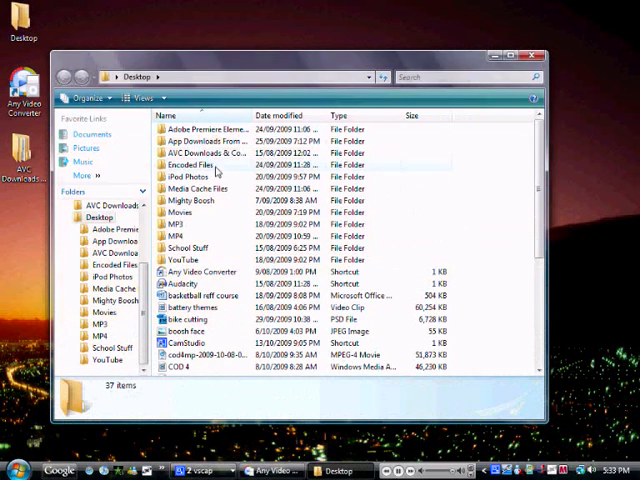
pyautogui.moveTo(215, 247)
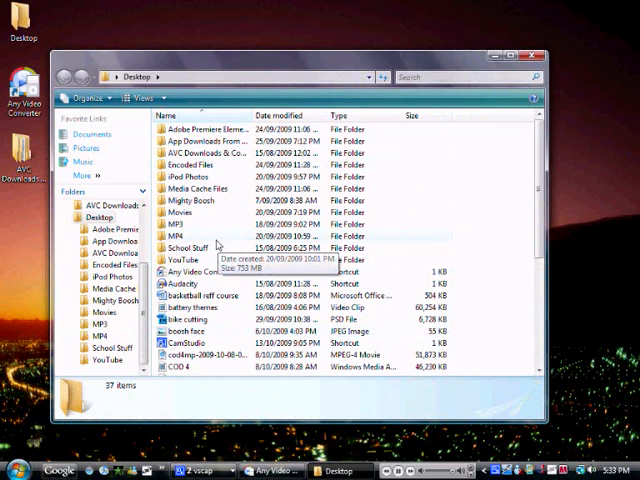
pyautogui.scroll(-3)
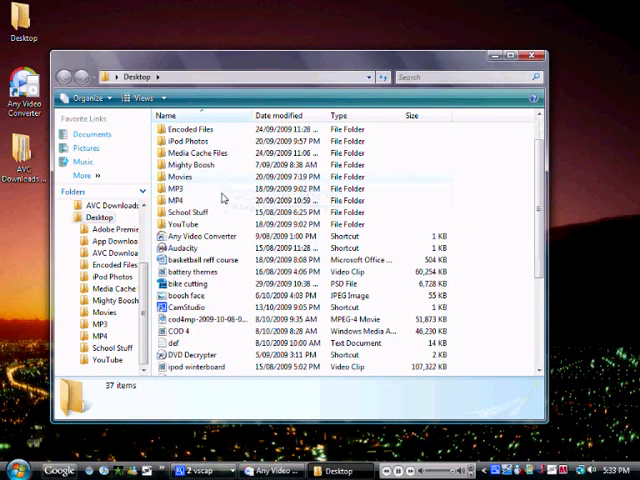
pyautogui.scroll(-3)
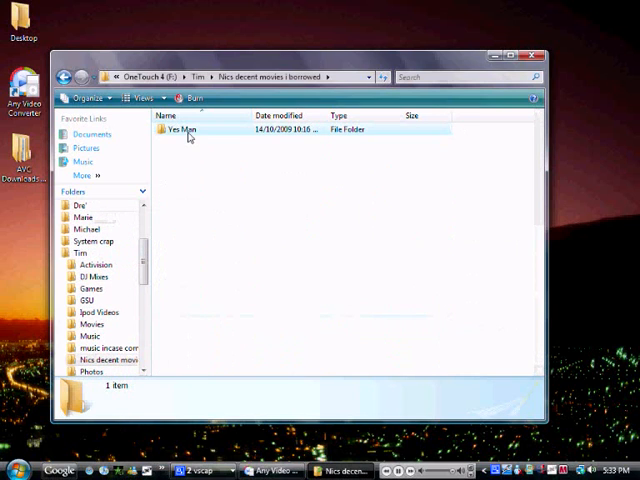
pyautogui.doubleClick(186, 130)
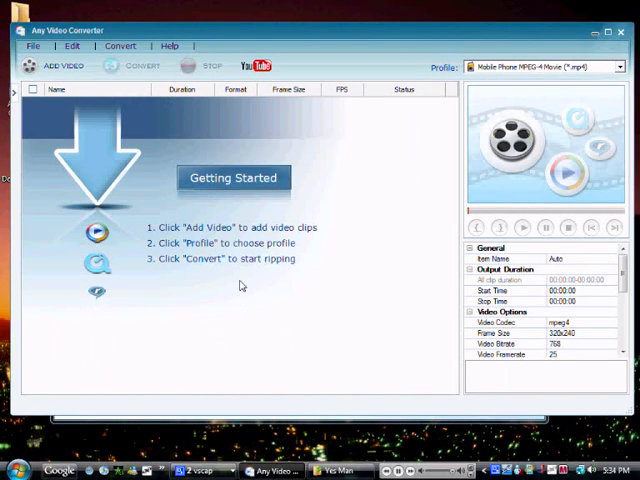
# Step: Add the four Yes Man VOB clips, choose Customized MP4 Movie, and bring up merge options
pyautogui.click(55, 68)
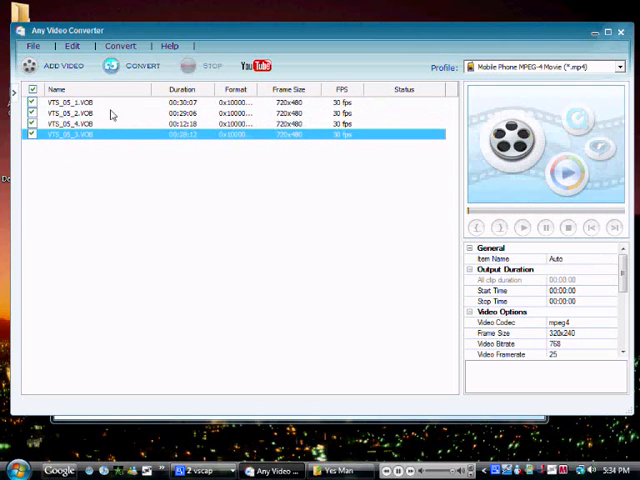
pyautogui.click(95, 133)
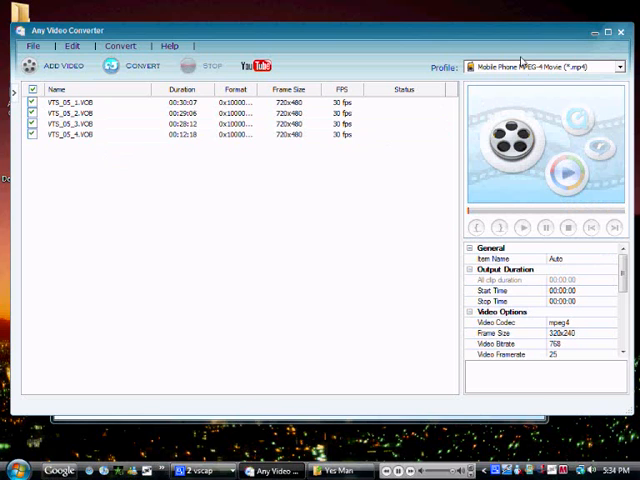
pyautogui.click(619, 64)
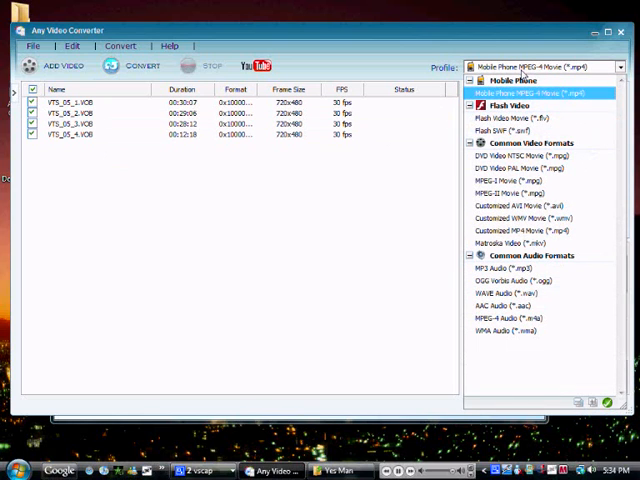
pyautogui.click(530, 231)
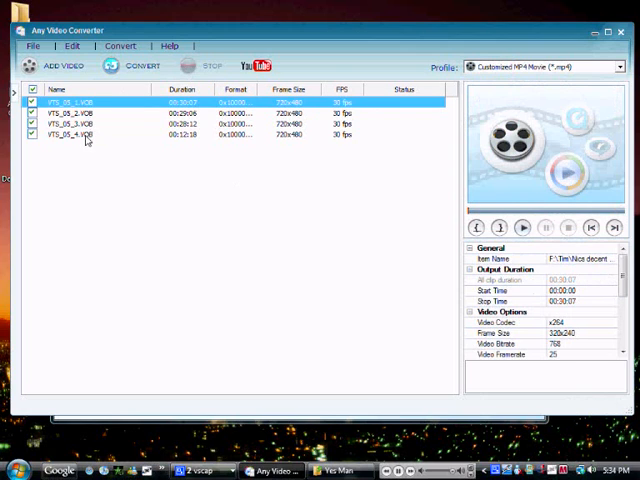
pyautogui.rightClick(85, 135)
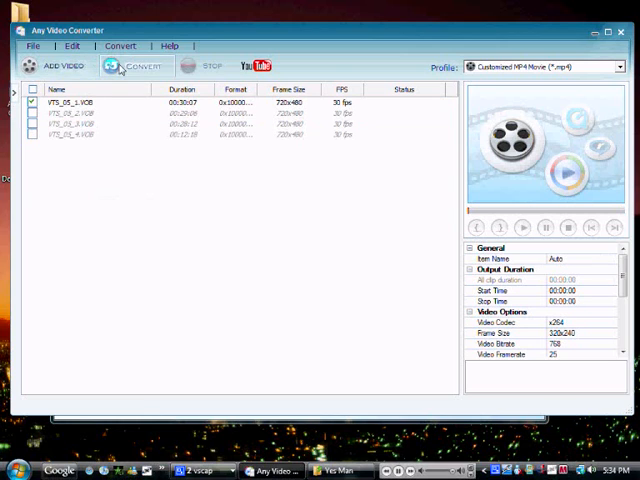
# Step: Save output to the AVC Downloads & Converts folder and convert the merged clips
pyautogui.click(40, 46)
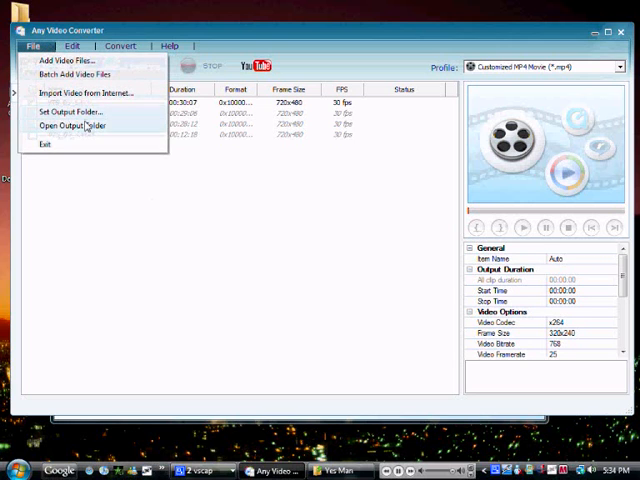
pyautogui.click(78, 125)
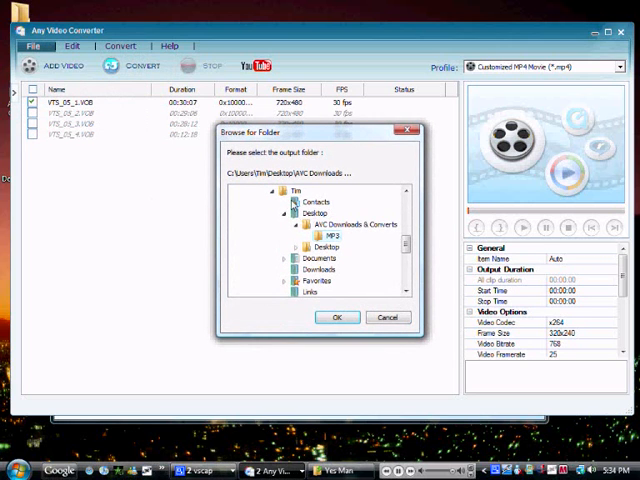
pyautogui.scroll(-3)
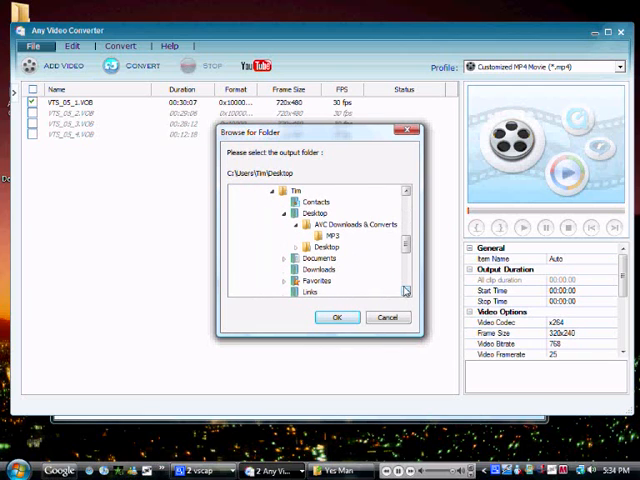
pyautogui.click(357, 224)
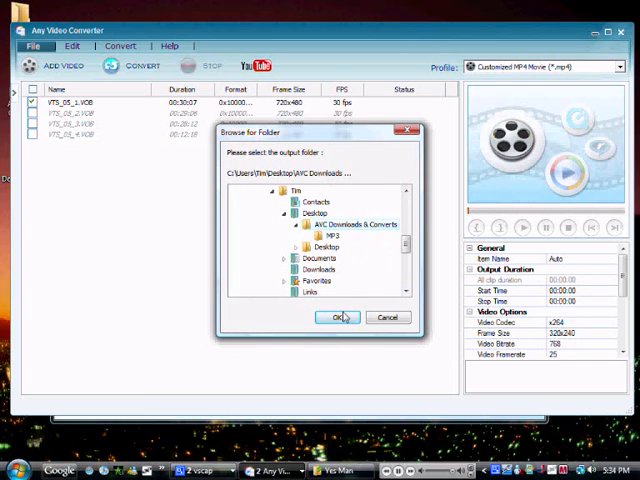
pyautogui.click(338, 317)
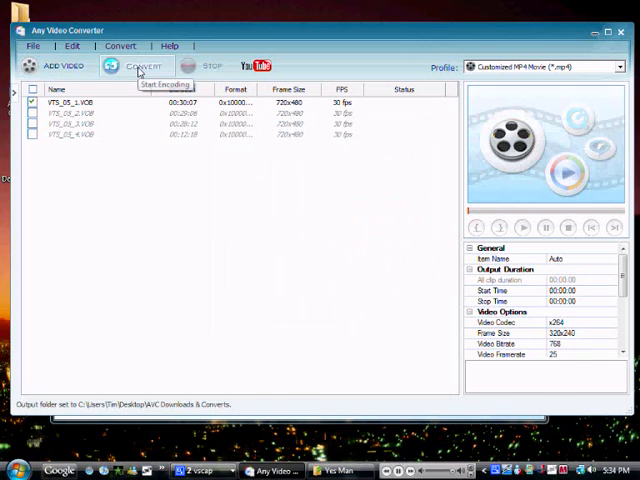
pyautogui.click(128, 68)
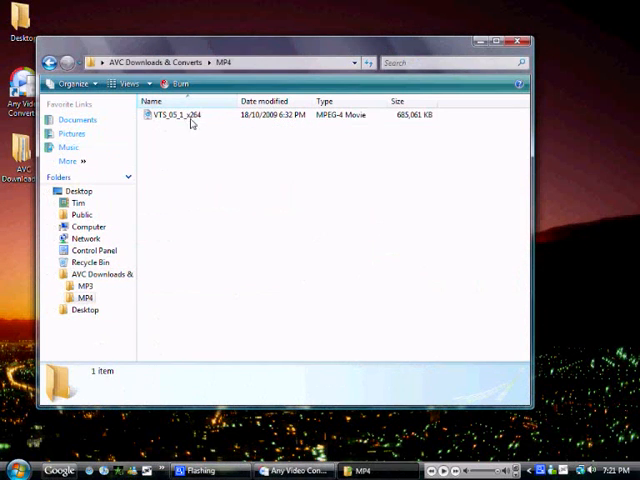
# Step: Rename the converted MP4 file to 'Yes Man'
pyautogui.rightClick(180, 117)
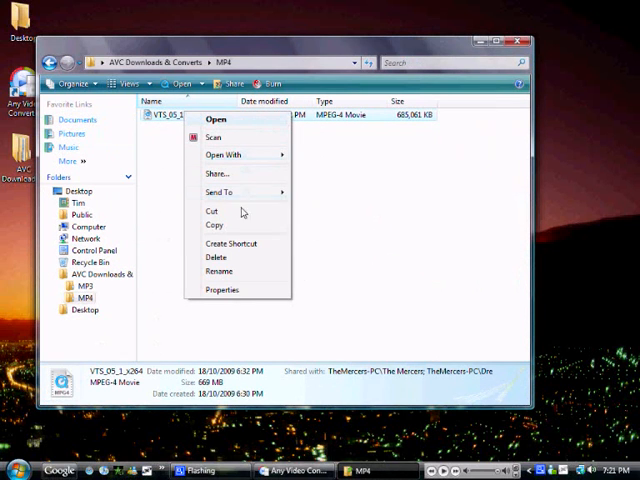
pyautogui.click(218, 271)
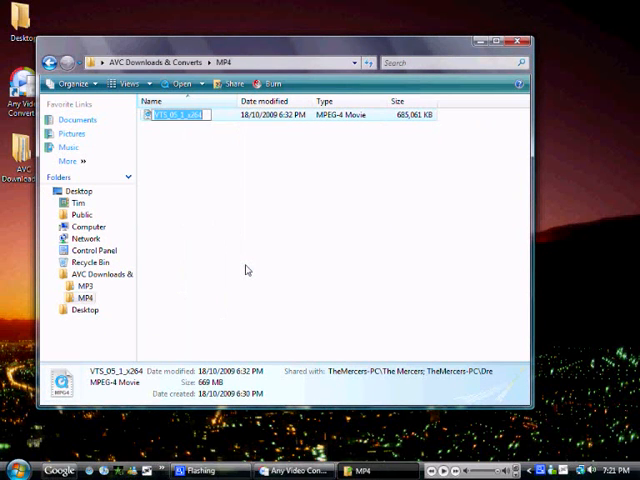
pyautogui.write('Yes Man')
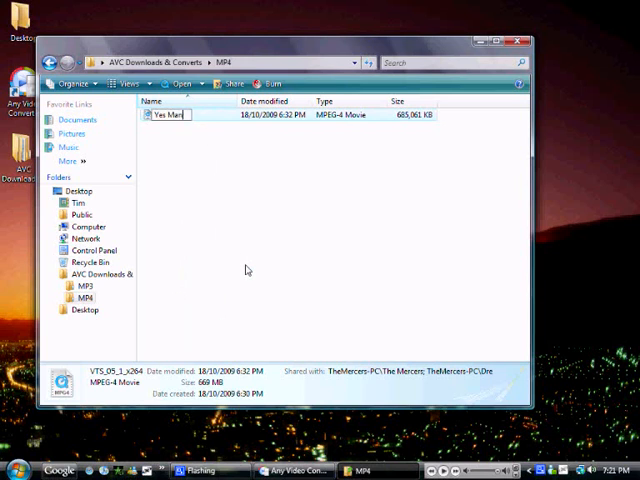